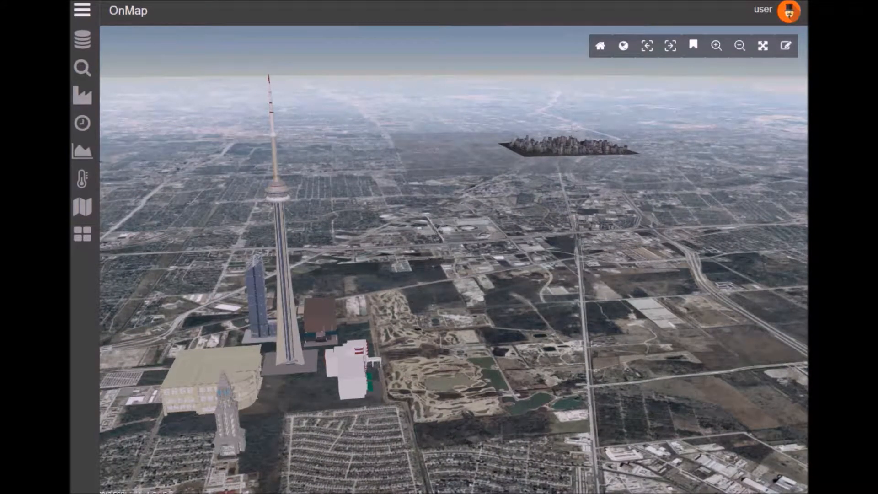
Step: Re-centre the 3D camera on the tall tower and surrounding building models
{"action": "left_click", "coordinate": [785, 46]}
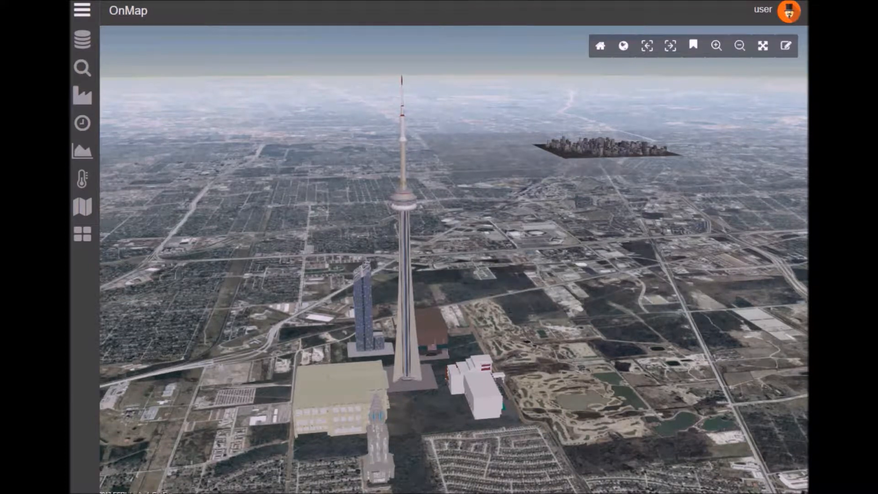
Step: Show and then hide the hospital 2D layer, then bring up the measurement tools
{"action": "left_click", "coordinate": [82, 42]}
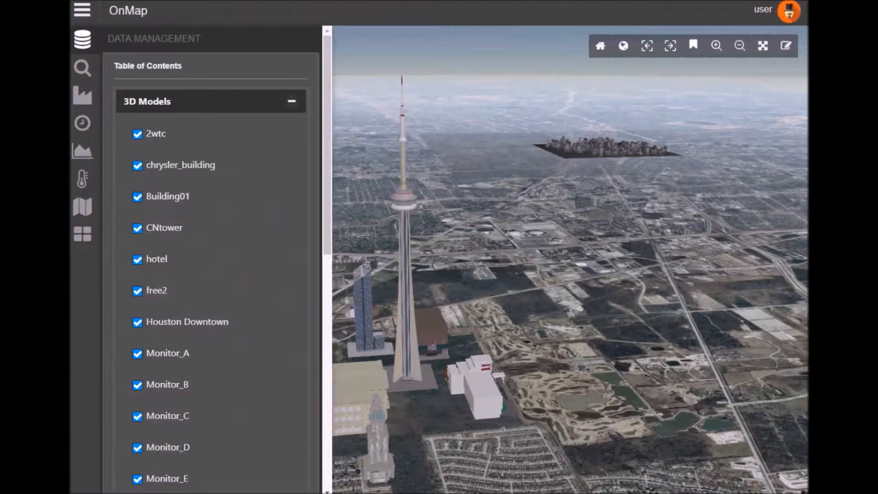
{"action": "left_click", "coordinate": [291, 102]}
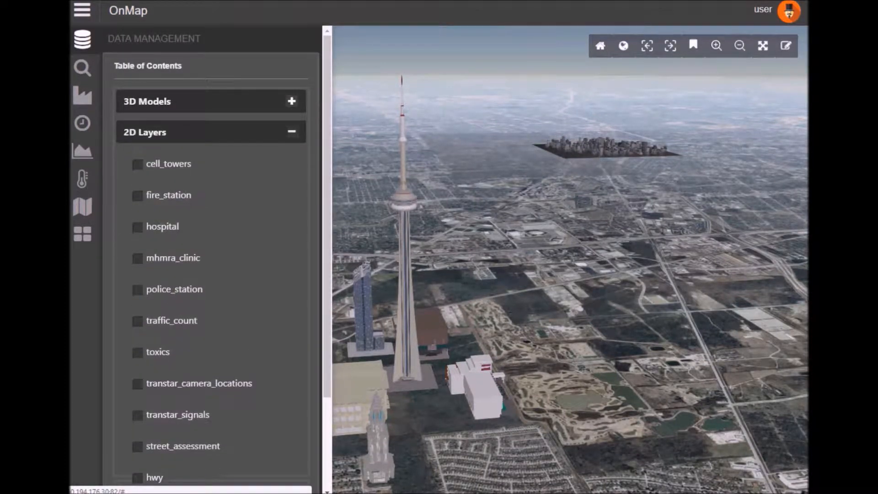
{"action": "left_click", "coordinate": [137, 226]}
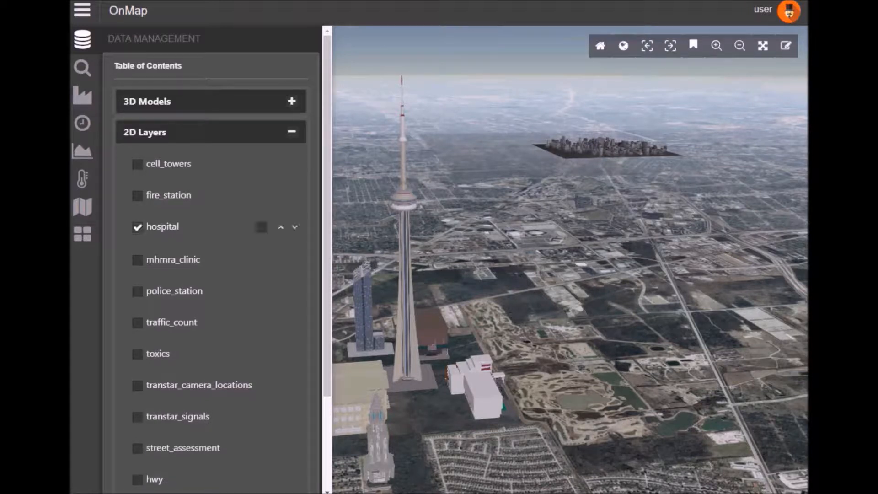
{"action": "left_click", "coordinate": [261, 227]}
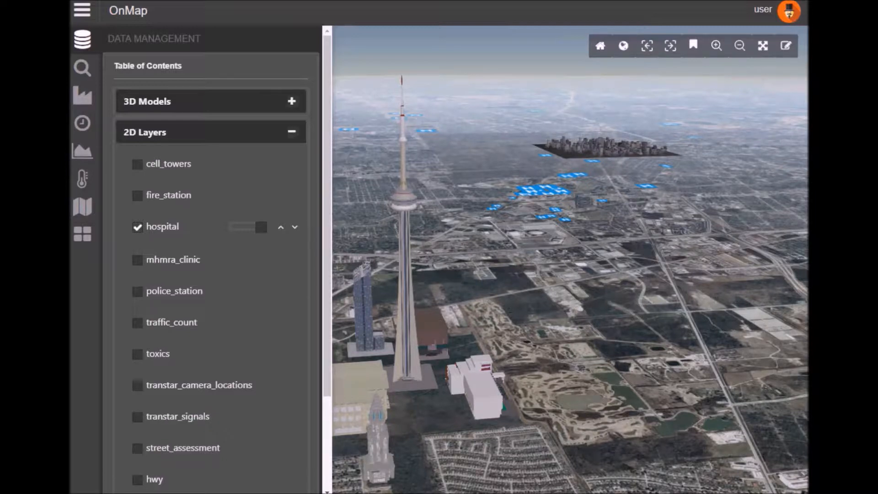
{"action": "left_click", "coordinate": [137, 226]}
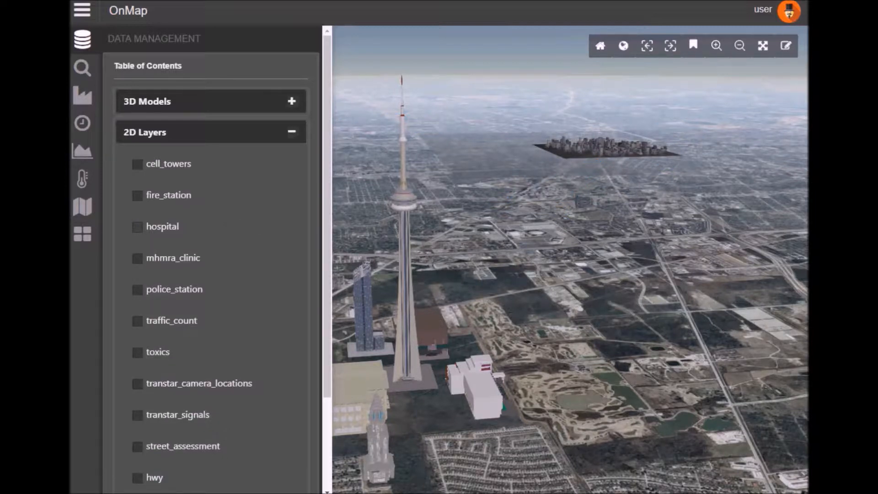
{"action": "left_click", "coordinate": [82, 38]}
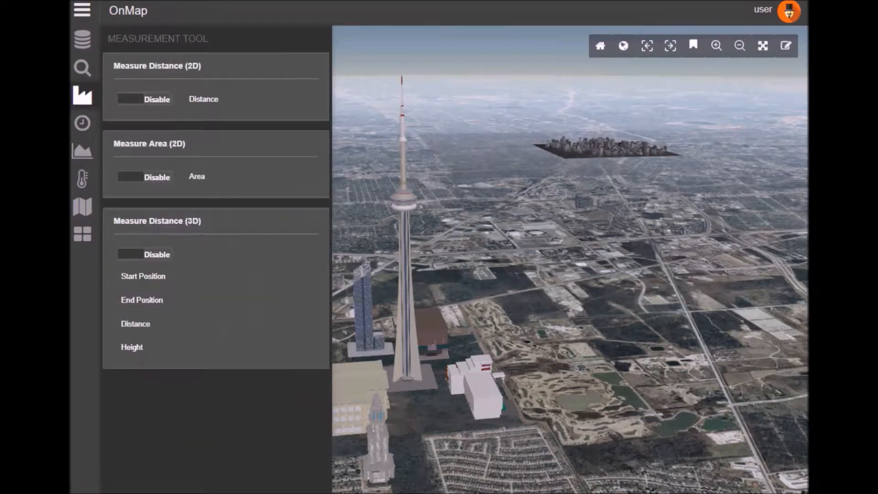
Step: Measure 3D distance from the tower deck to the white building: 1.4 km, 158.48 m high
{"action": "left_click", "coordinate": [143, 254]}
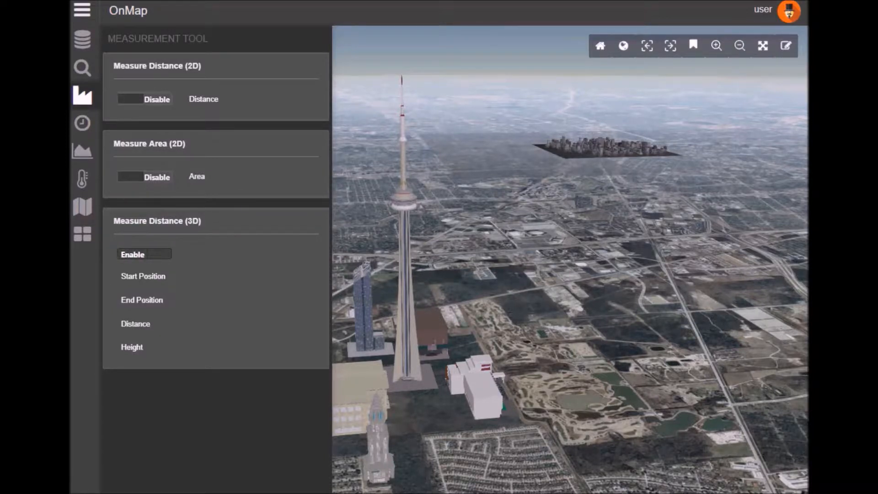
{"action": "left_click", "coordinate": [473, 381]}
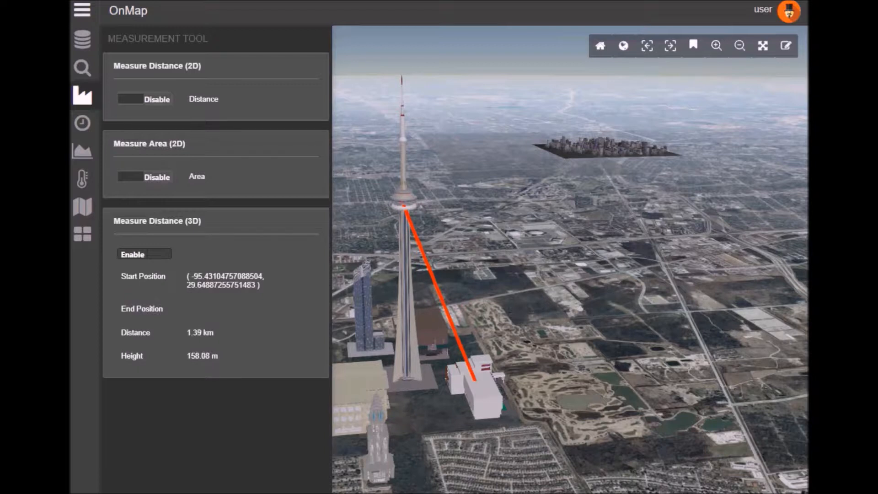
{"action": "left_click", "coordinate": [475, 382]}
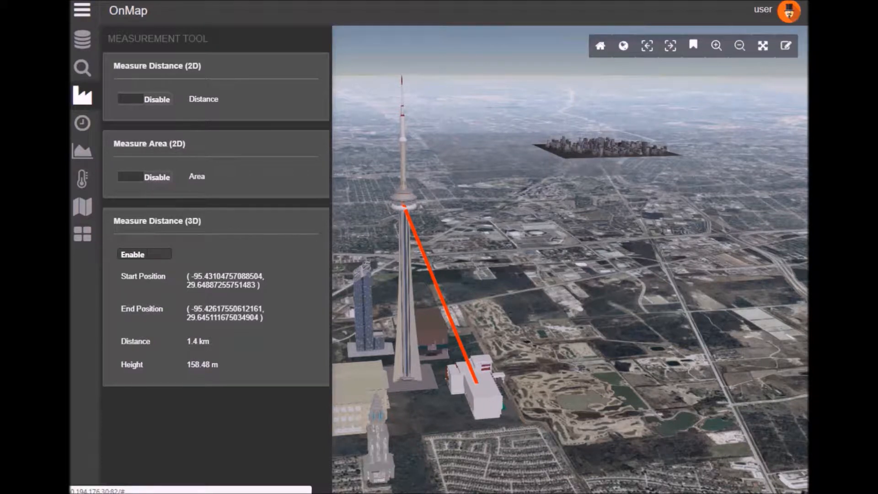
{"action": "left_click", "coordinate": [81, 10]}
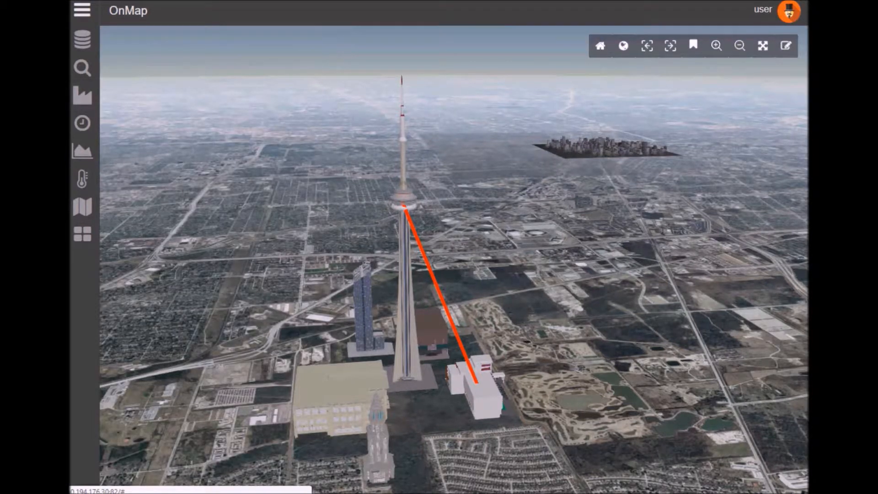
Step: Open the Timeline analysis with Building Growth over 02/15/2017–10/15/2017
{"action": "left_click", "coordinate": [82, 122]}
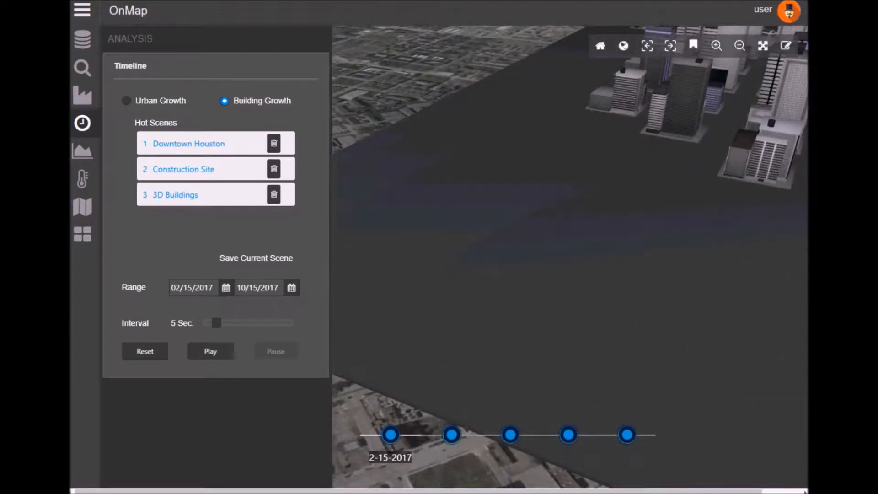
Step: Play the Building Growth construction timeline over the downtown models
{"action": "left_click", "coordinate": [210, 351]}
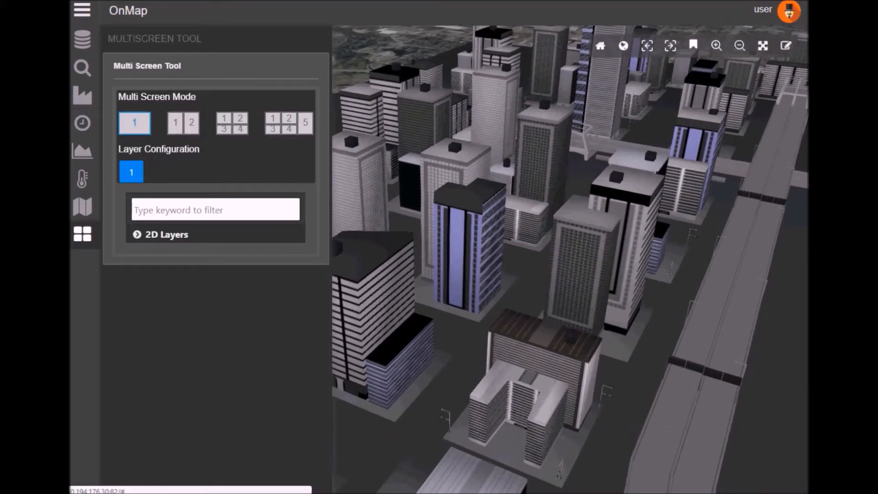
Step: Use the 1|2 multi-screen mode and select the toxics 2D layer
{"action": "left_click", "coordinate": [183, 122]}
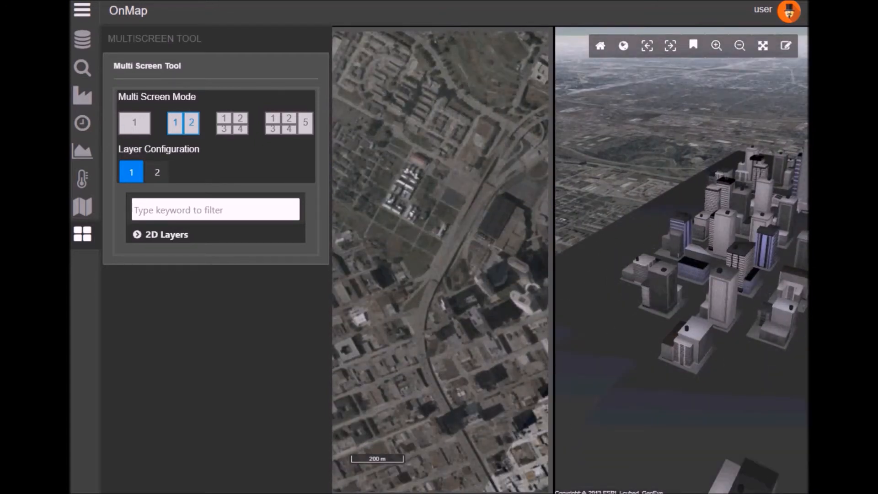
{"action": "left_click", "coordinate": [167, 234]}
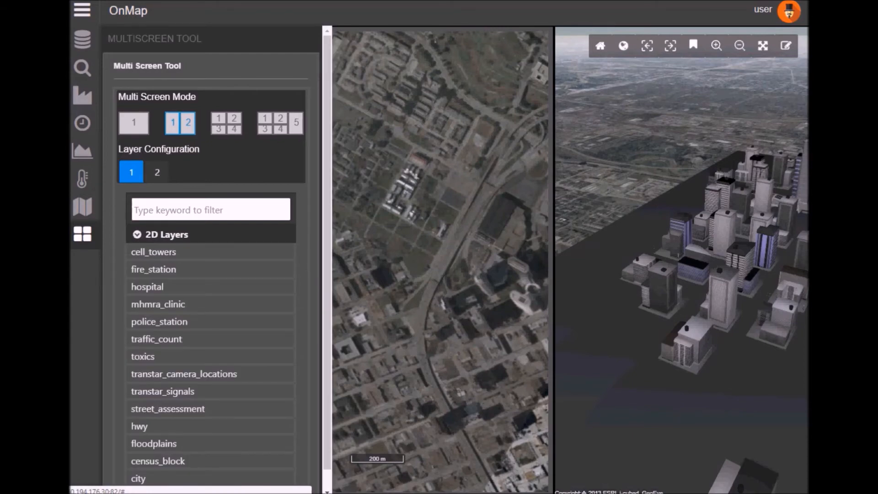
{"action": "left_click", "coordinate": [143, 357]}
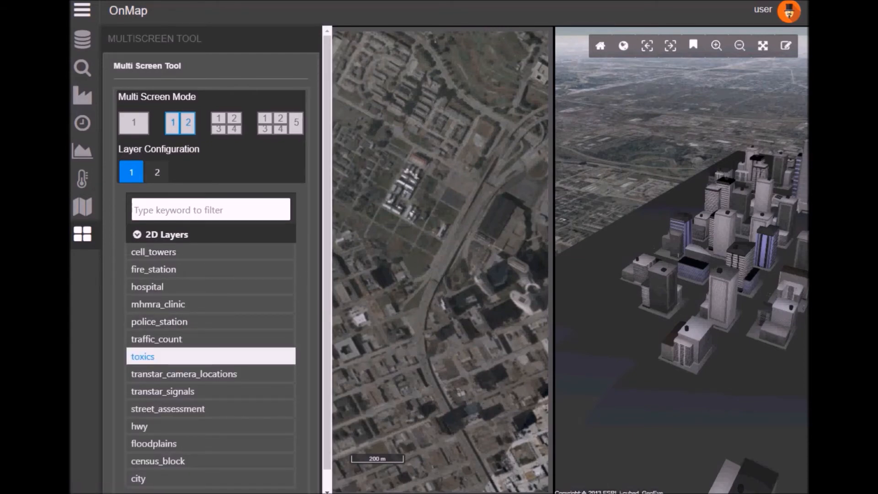